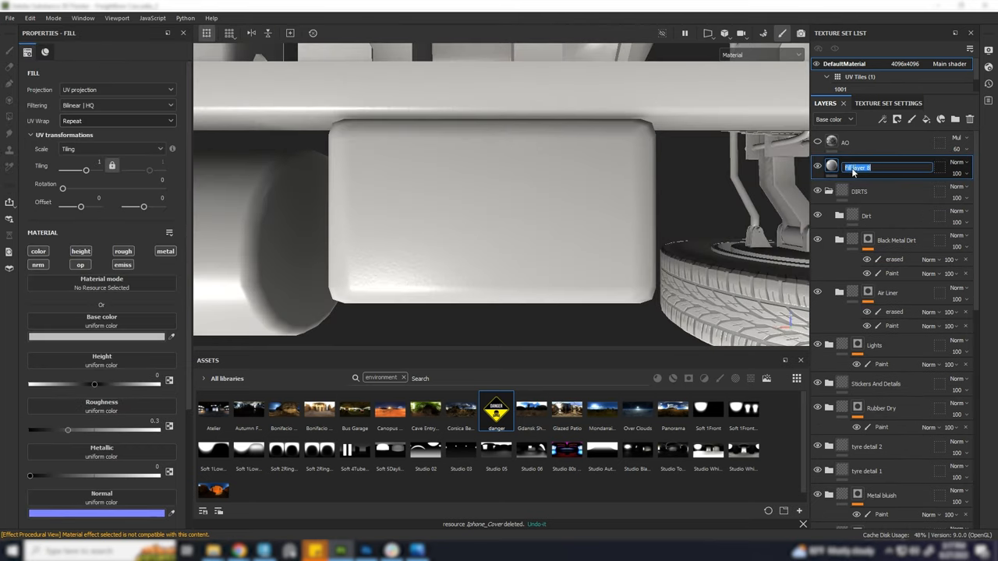
Rename the new fill layer to 'sticker'
{"action": "type", "text": "sticker"}
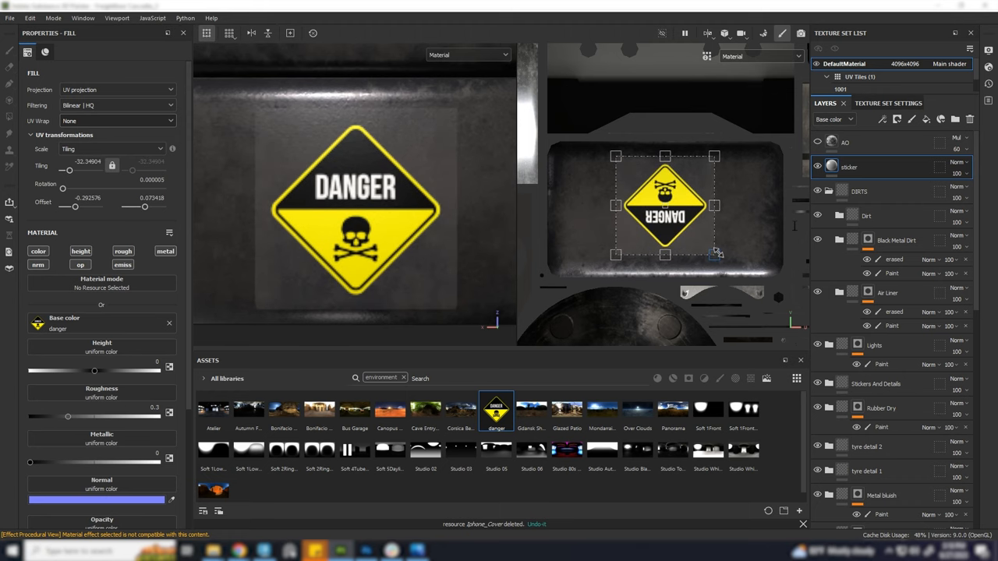
Create an anchor point on the 'sticker' fill layer via its context menu
{"action": "right_click", "coordinate": [849, 166]}
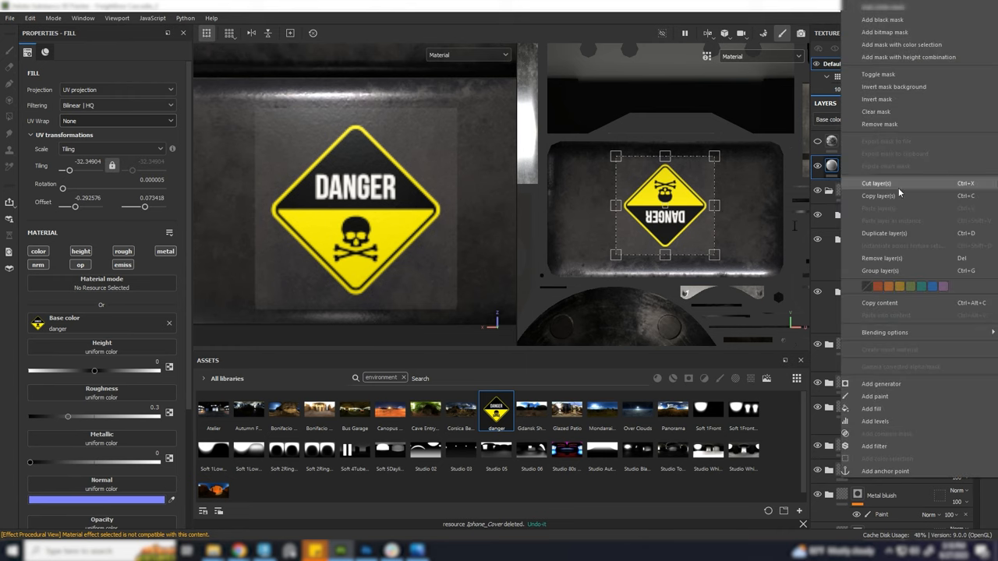
{"action": "left_click", "coordinate": [886, 471]}
{"action": "type", "text": "sticker"}
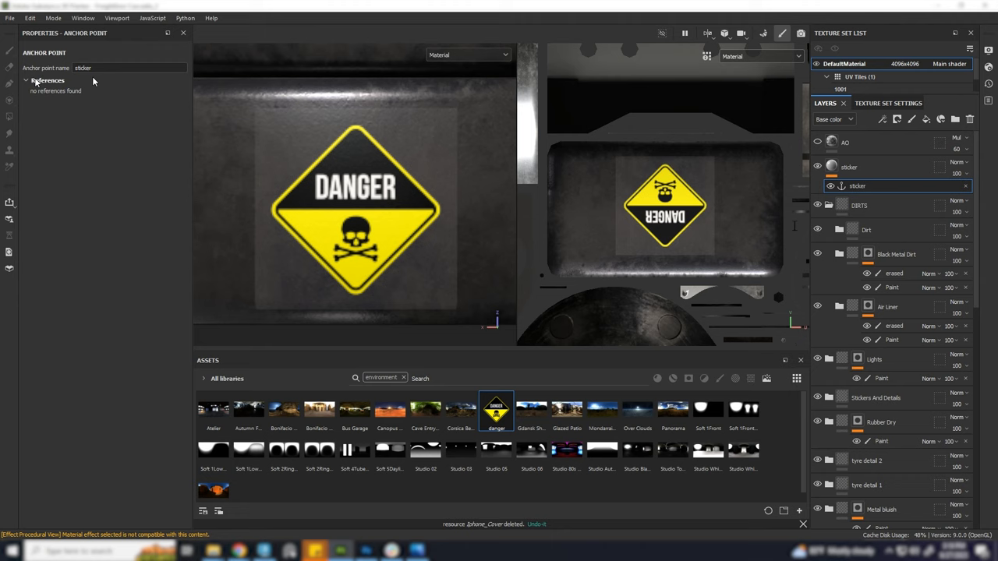
Mask the sticker layer with its anchor point and set Alpha behavior to Extract alpha
{"action": "left_click", "coordinate": [847, 167]}
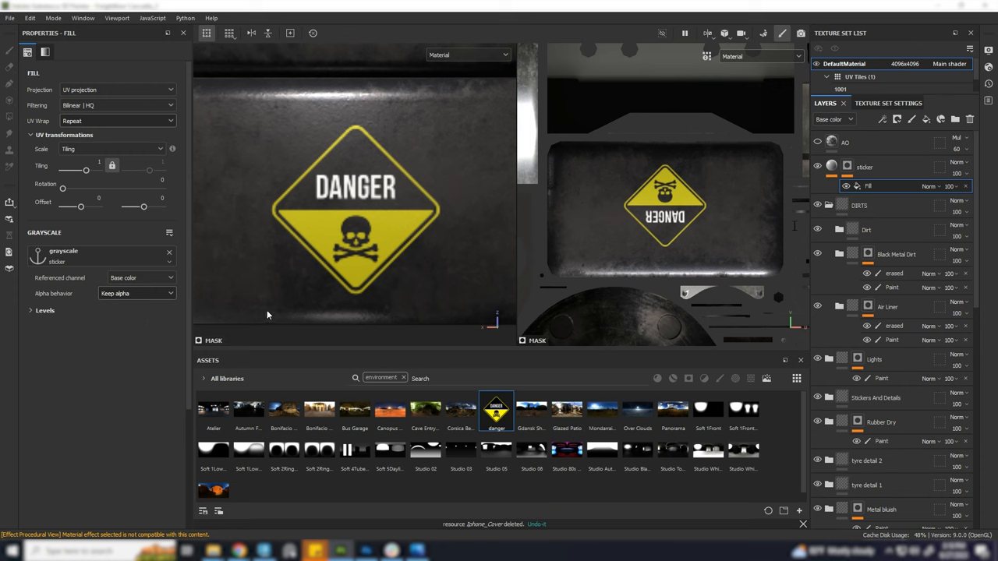
{"action": "mouse_move", "coordinate": [77, 299]}
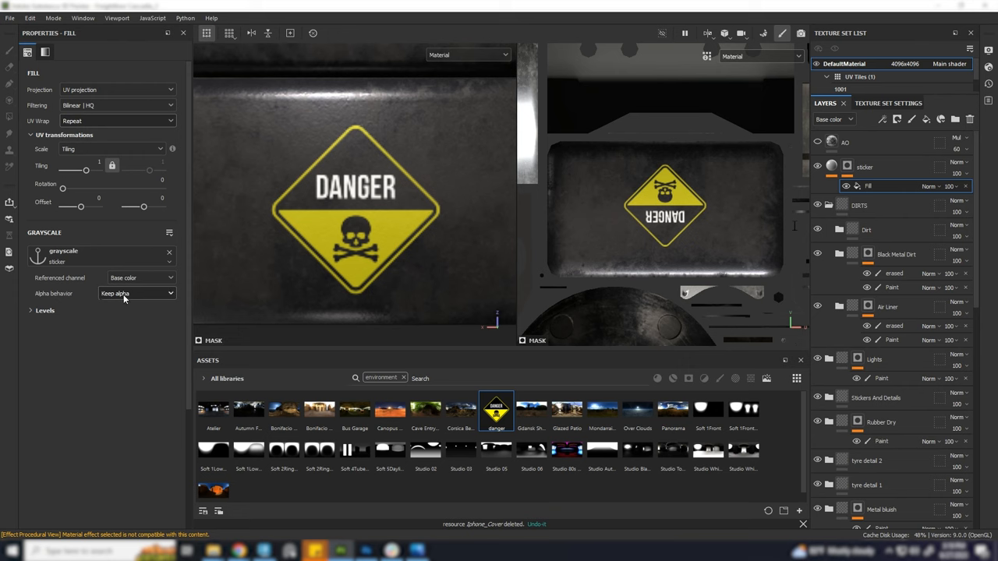
{"action": "left_click", "coordinate": [136, 294]}
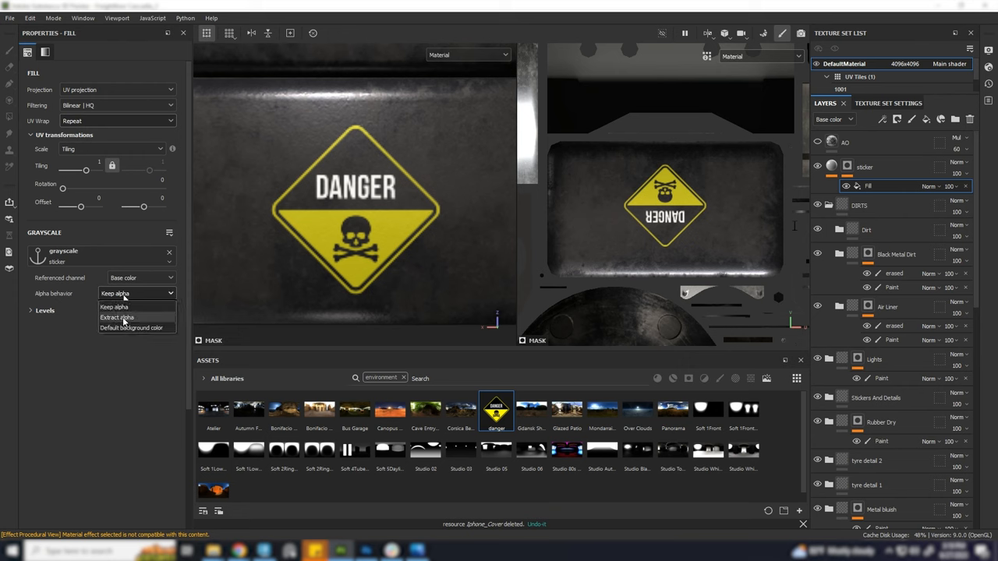
{"action": "left_click", "coordinate": [116, 317]}
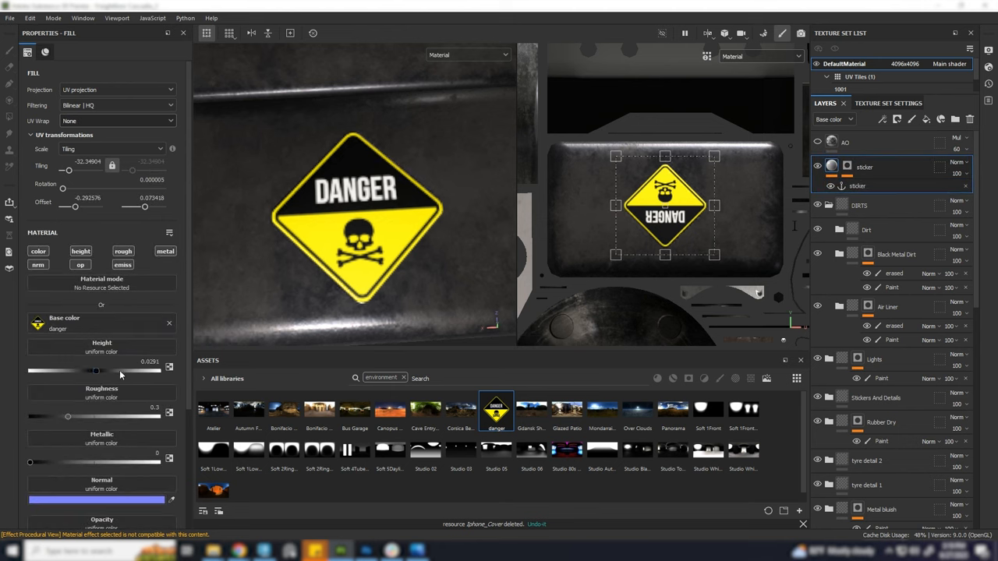
Set the sticker layer's Height slider to its lowest value for an embossed look
{"action": "left_click_drag", "start_coordinate": [121, 370], "coordinate": [22, 370]}
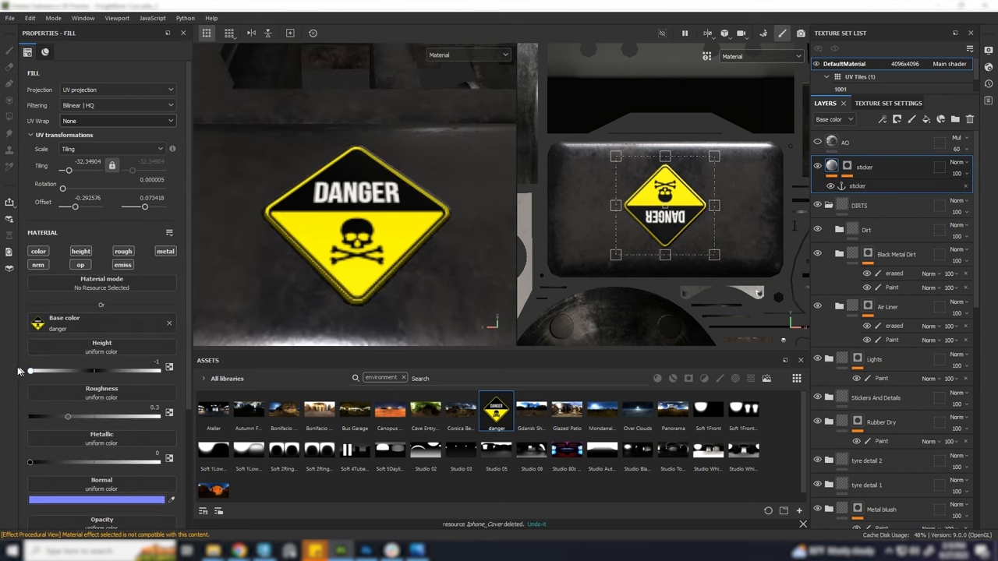